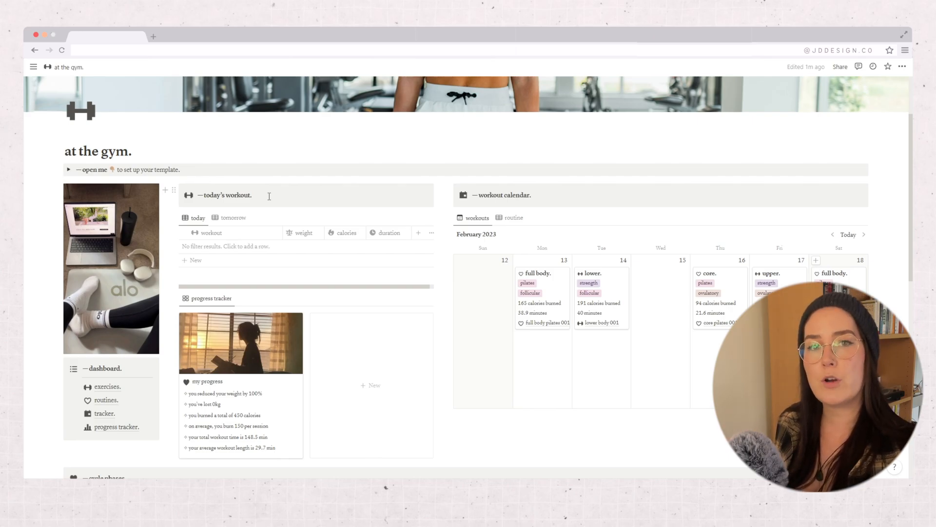
Scroll the dashboard down to the cycle phases notes: menstrual, follicular, ovulatory and luteal.
left_click(212, 299)
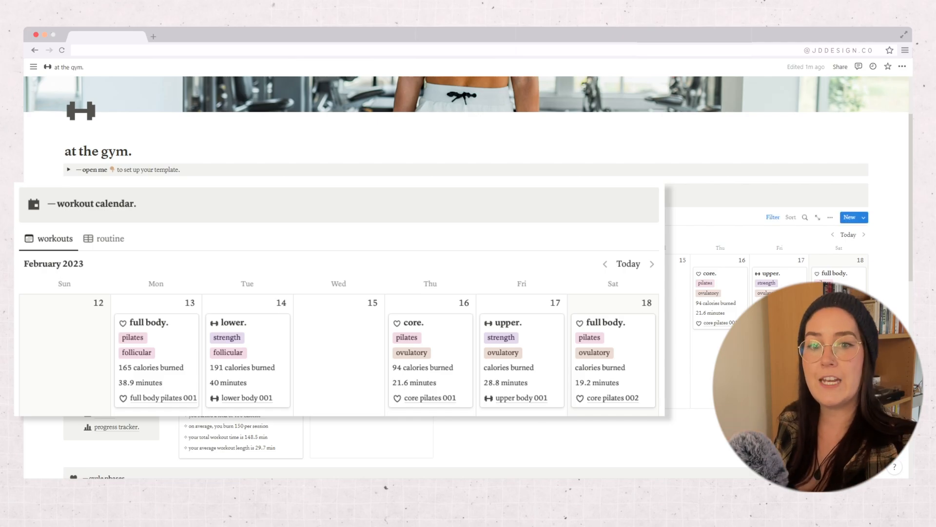
scroll("down", 3)
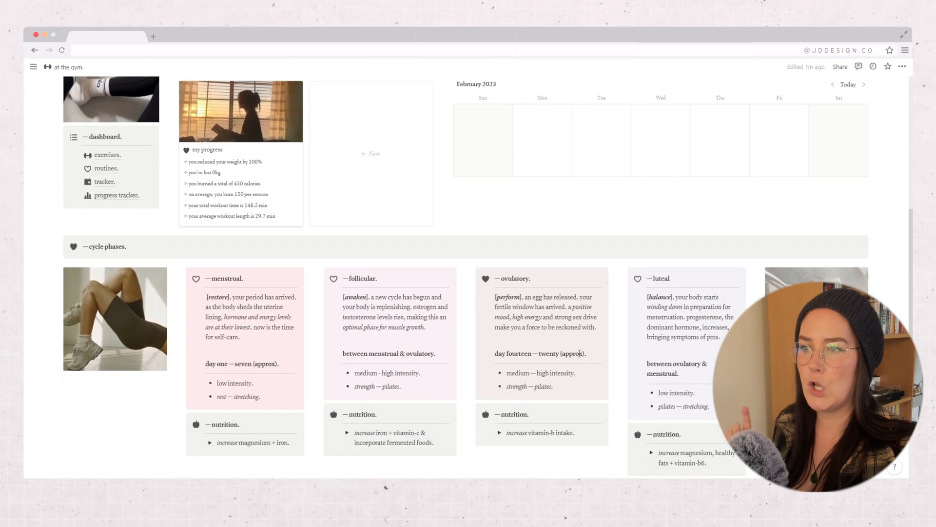
scroll("down", 3)
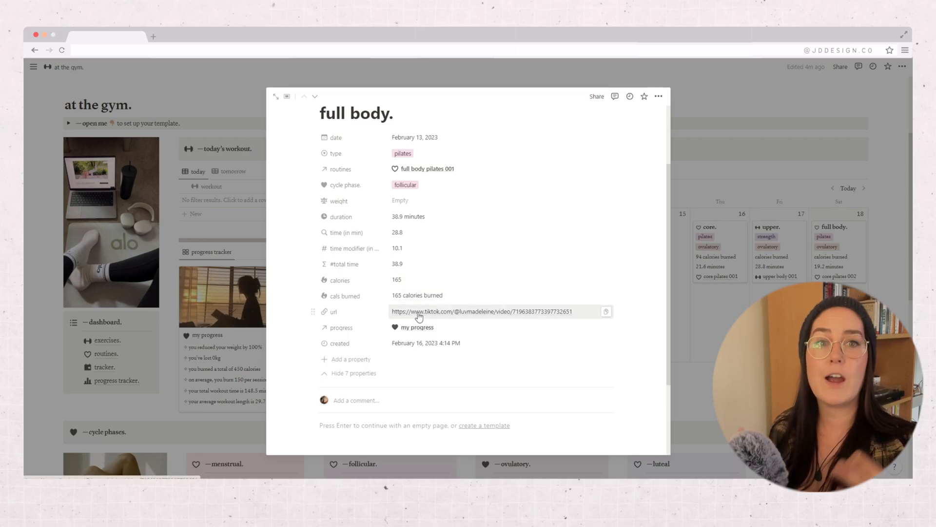
Show the February 13 'full body' pilates entry with its duration, calories and video link.
left_click(304, 97)
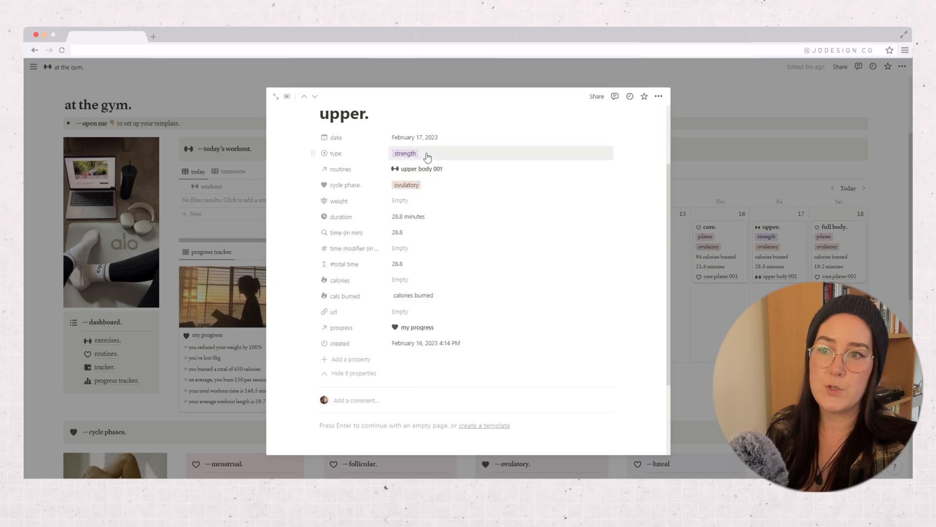
mouse_move(421, 248)
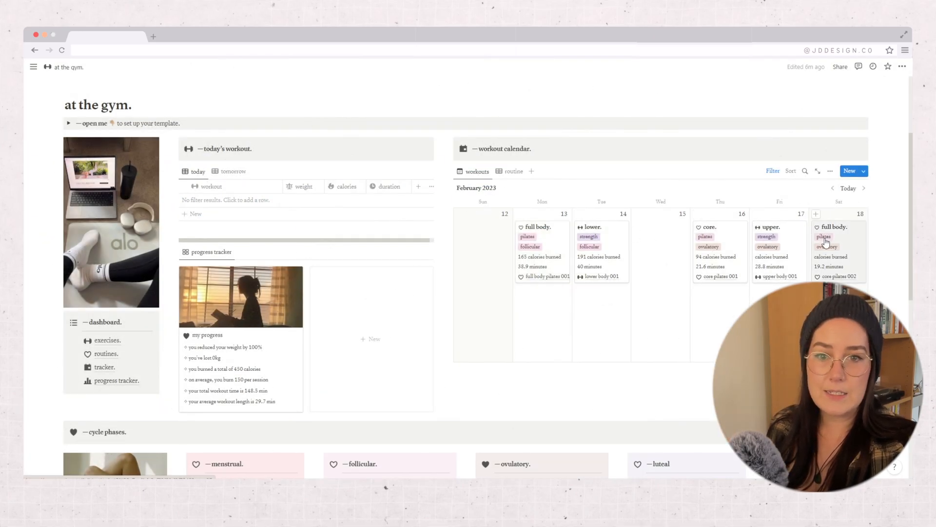
Switch to the routines database listing lower body 001, full body pilates and others.
left_click(107, 353)
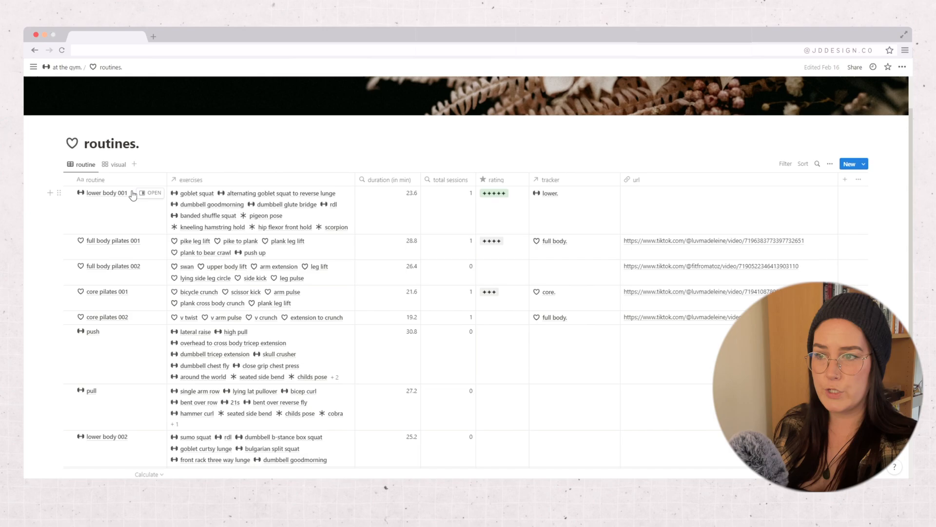
left_click(154, 192)
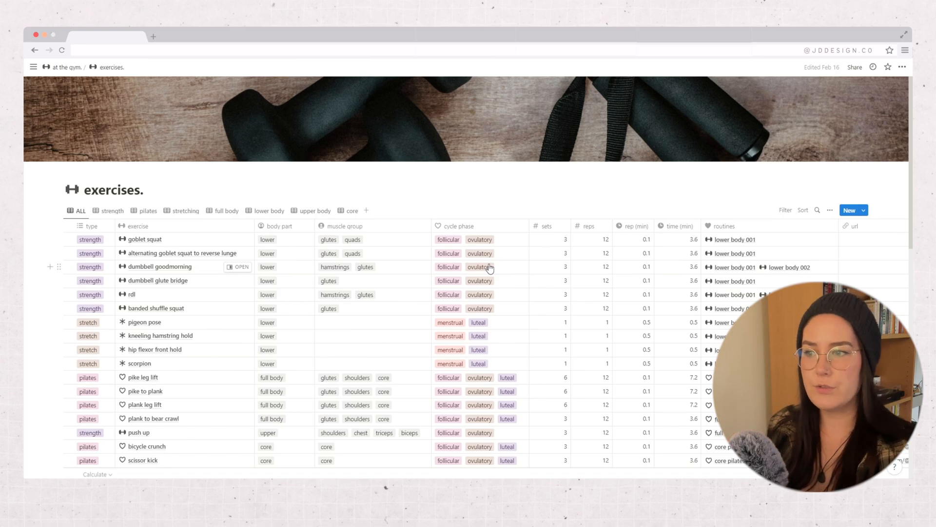
scroll("down", 3)
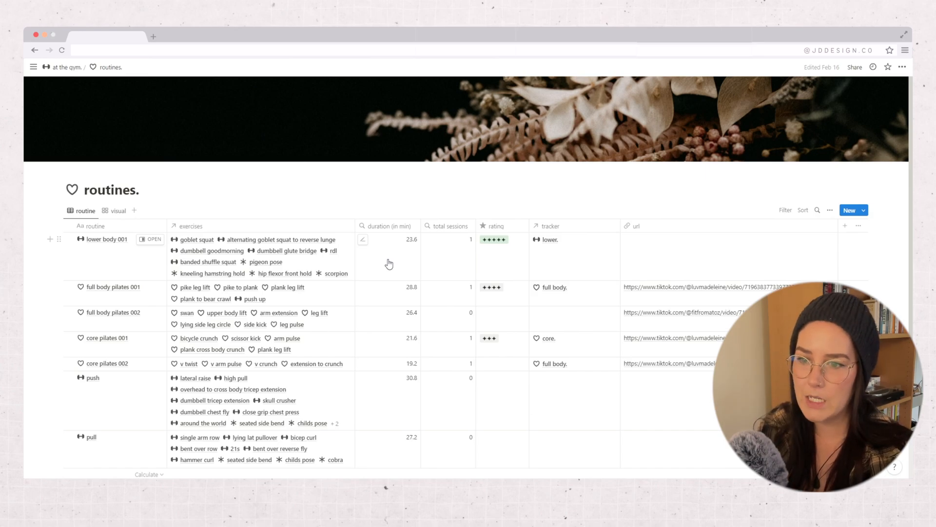
mouse_move(138, 357)
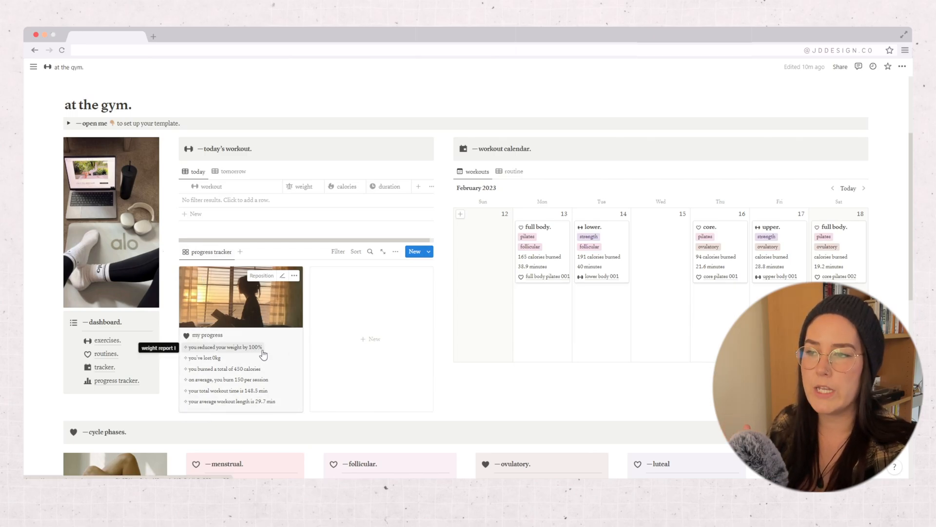
mouse_move(217, 415)
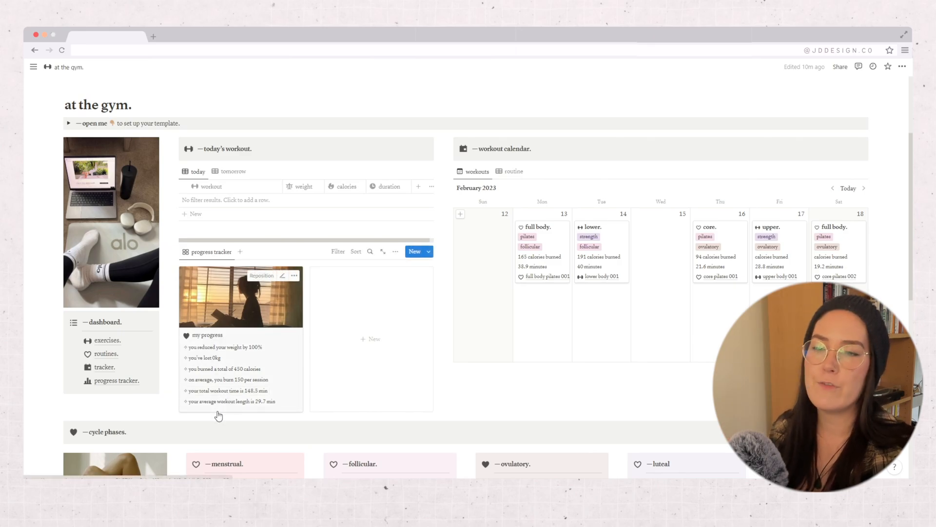
mouse_move(263, 406)
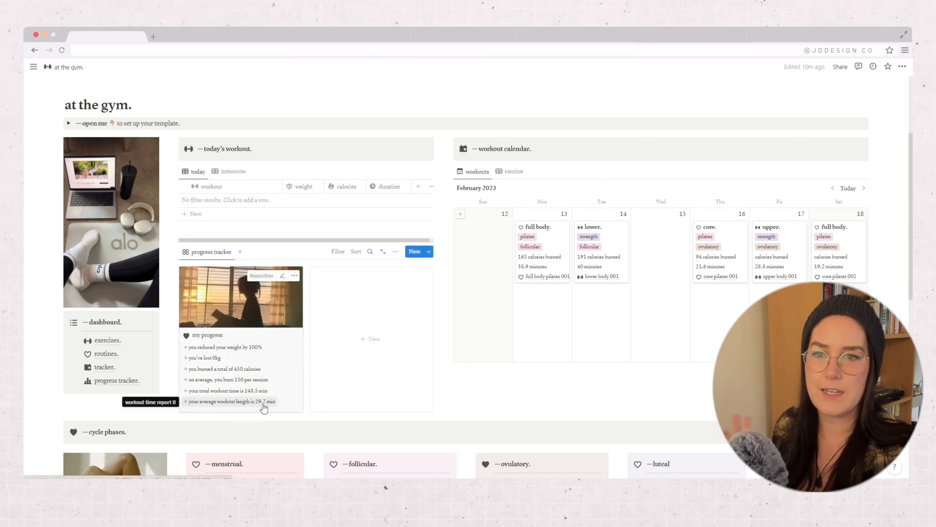
left_click(105, 366)
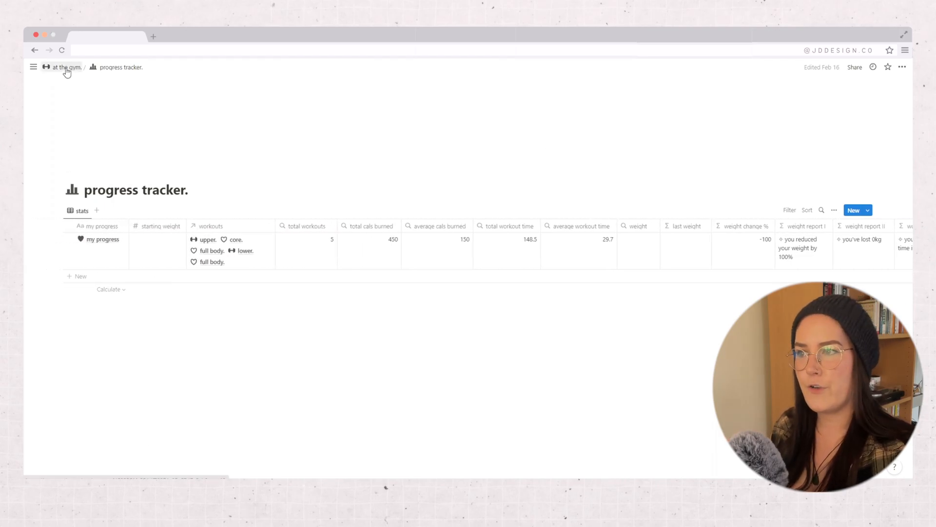
Return to the at the gym dashboard via the 'at the gym.' breadcrumb.
left_click(65, 68)
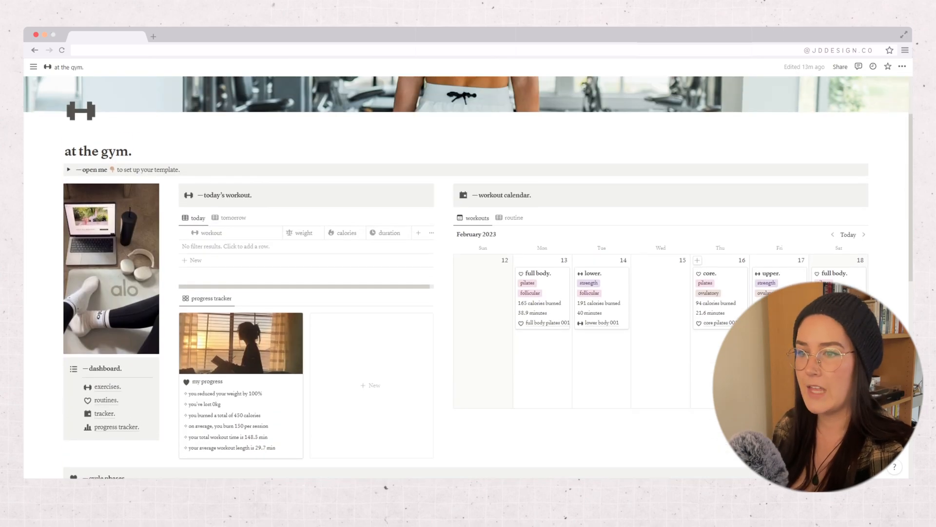